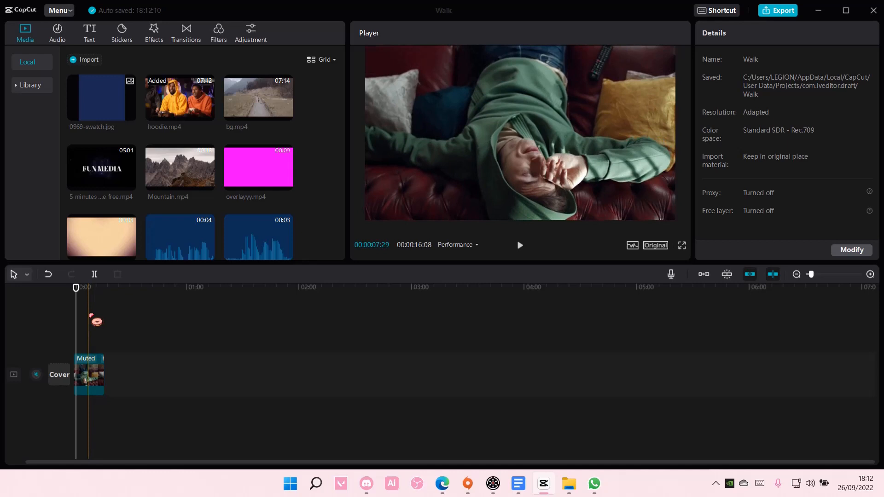
Enable Chroma key under Video > Cutout for the selected hoodie clip.
left_click(88, 374)
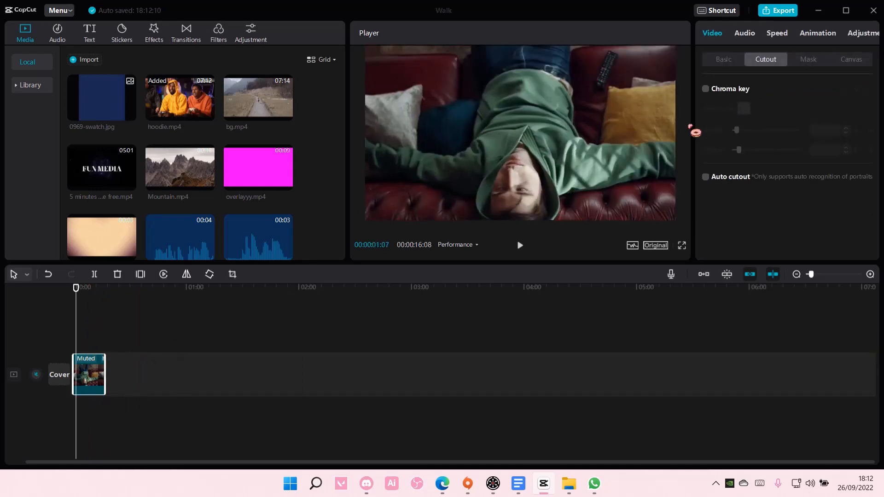
left_click(723, 60)
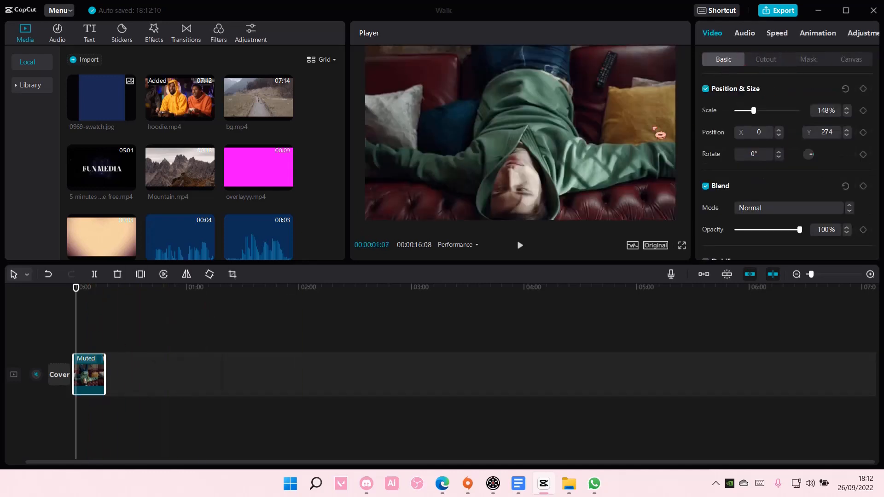
left_click(765, 59)
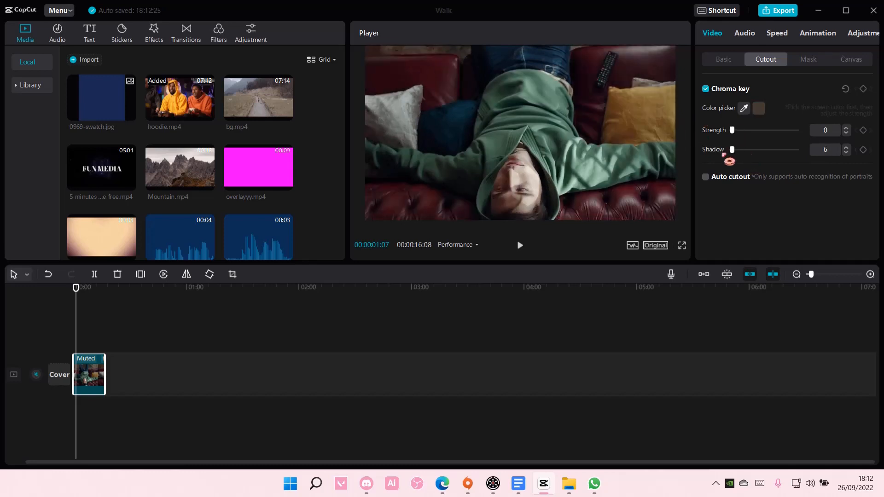
Key out the hoodie's green with the color picker, setting strength 5 and shadow 34.
left_click(546, 98)
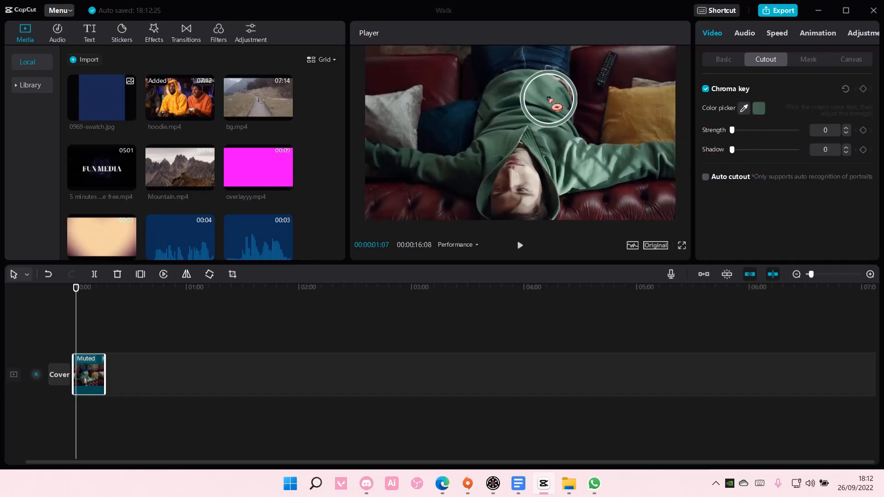
left_click_drag(735, 129, 741, 130)
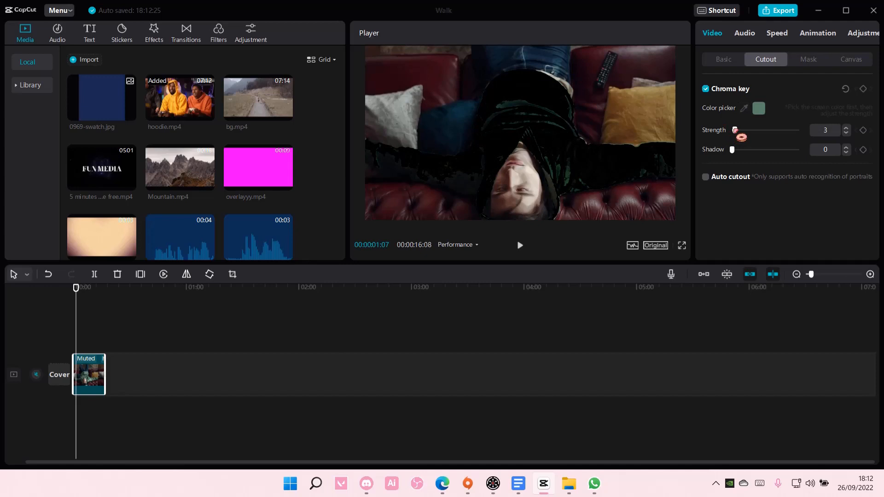
left_click_drag(741, 136, 735, 136)
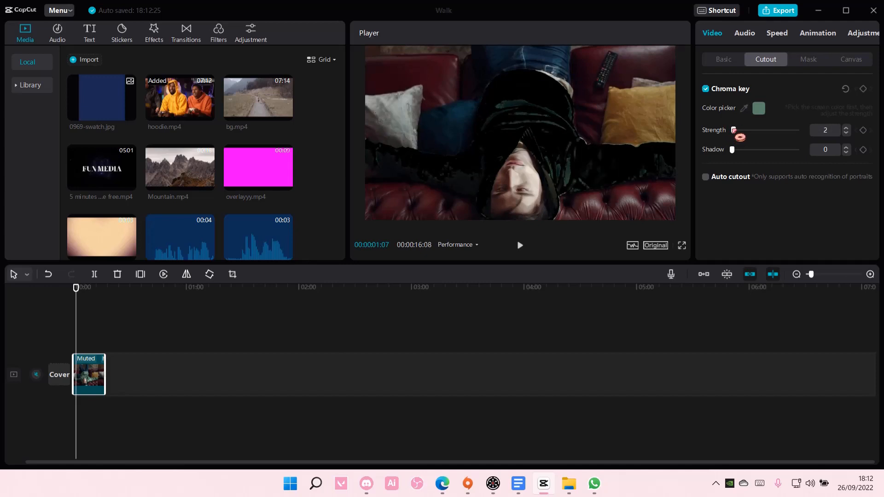
left_click_drag(732, 149, 736, 149)
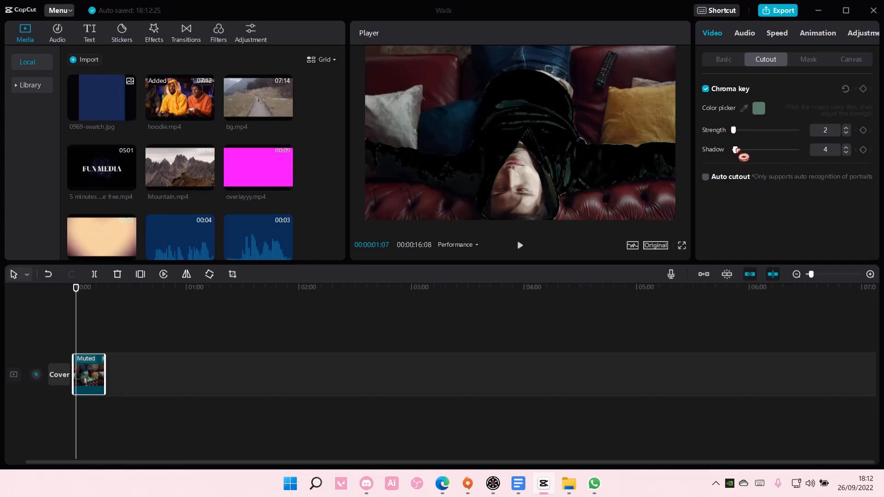
left_click_drag(735, 149, 750, 149)
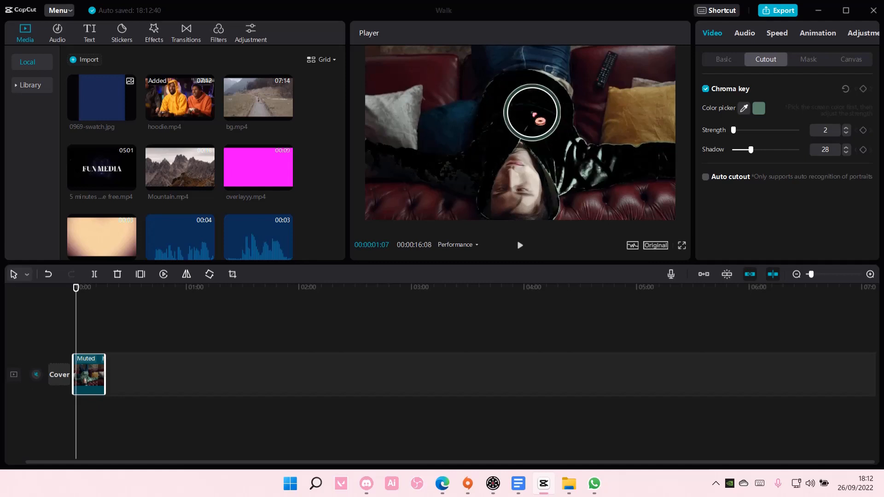
left_click_drag(742, 149, 751, 149)
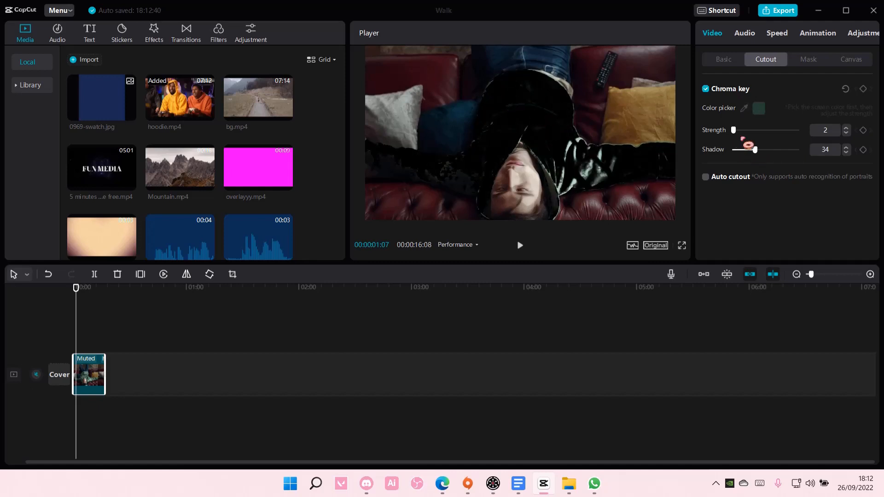
left_click_drag(733, 130, 741, 130)
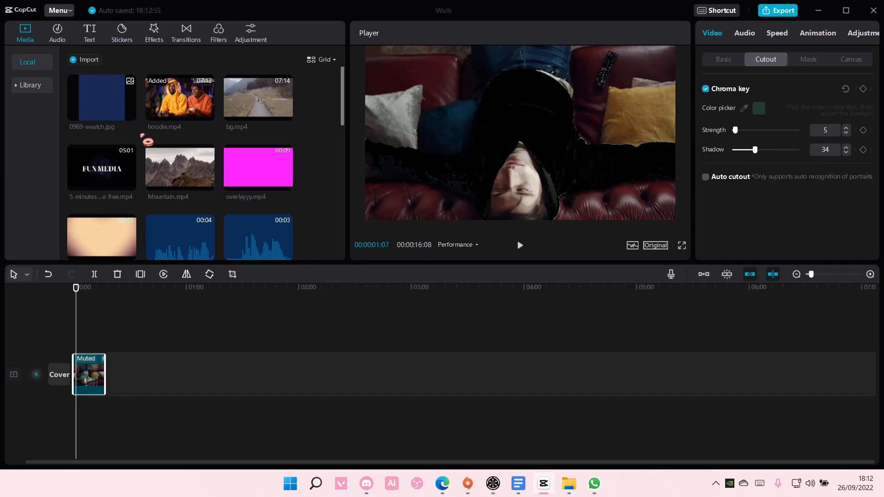
Add 0969-swatch.jpg to the timeline and place the hoodie clip above it.
left_click(129, 113)
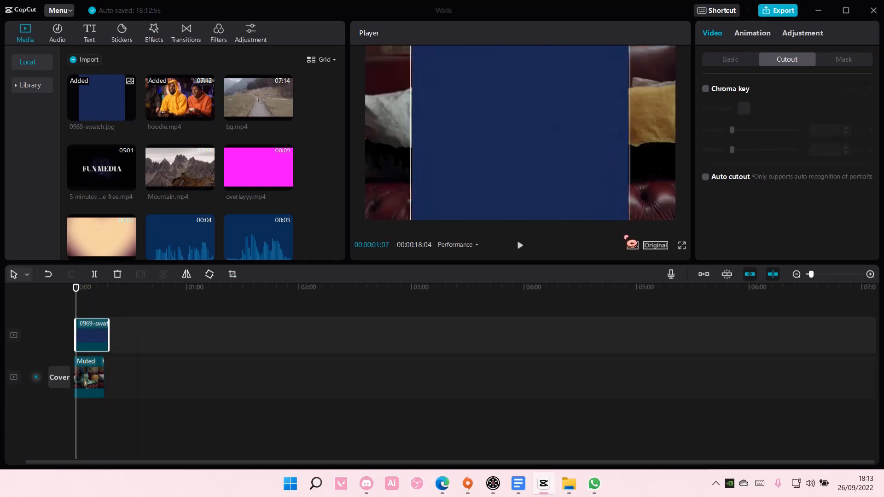
left_click(705, 89)
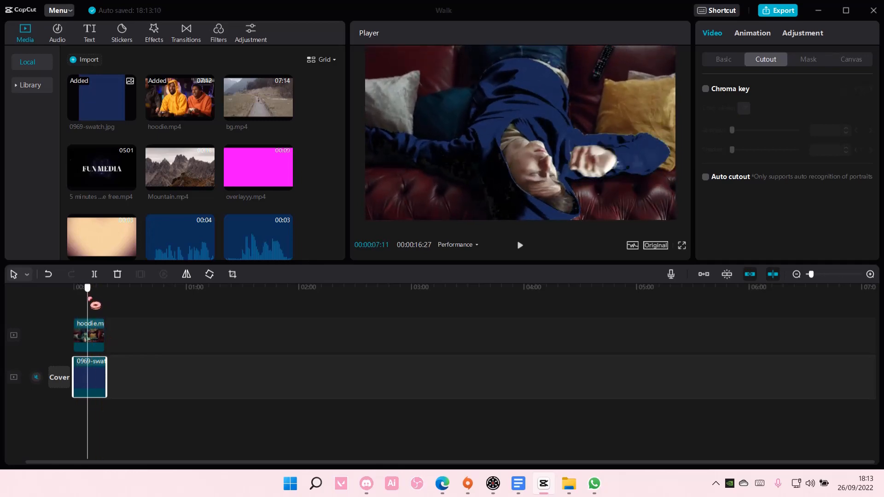
Tune the hoodie clip's key shadow to 31 and preview the blue hoodie at 2–5 seconds.
left_click(705, 88)
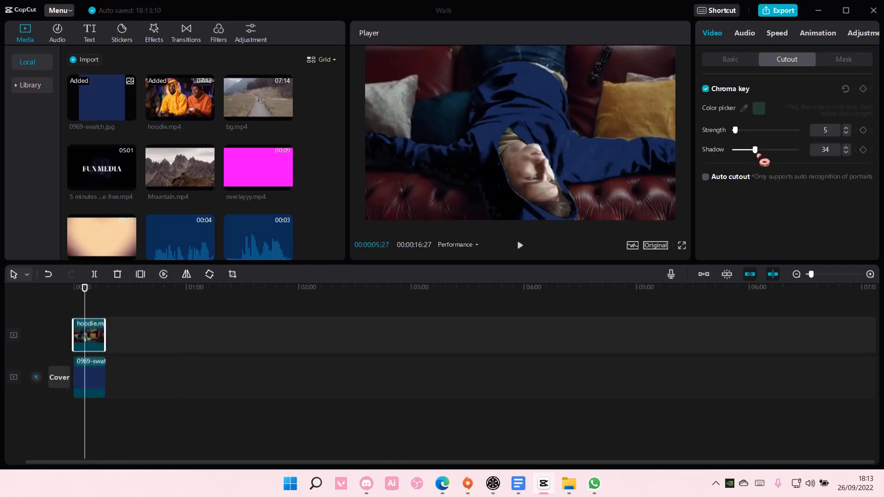
left_click_drag(755, 149, 770, 149)
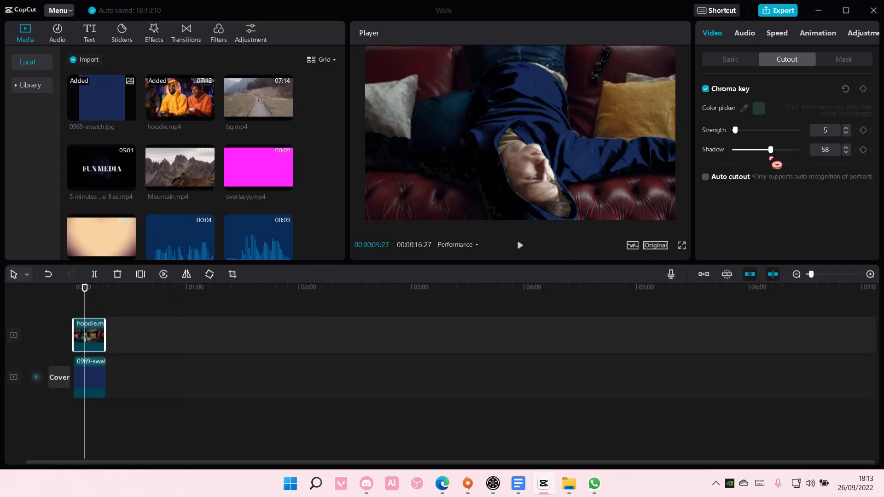
left_click_drag(772, 149, 766, 149)
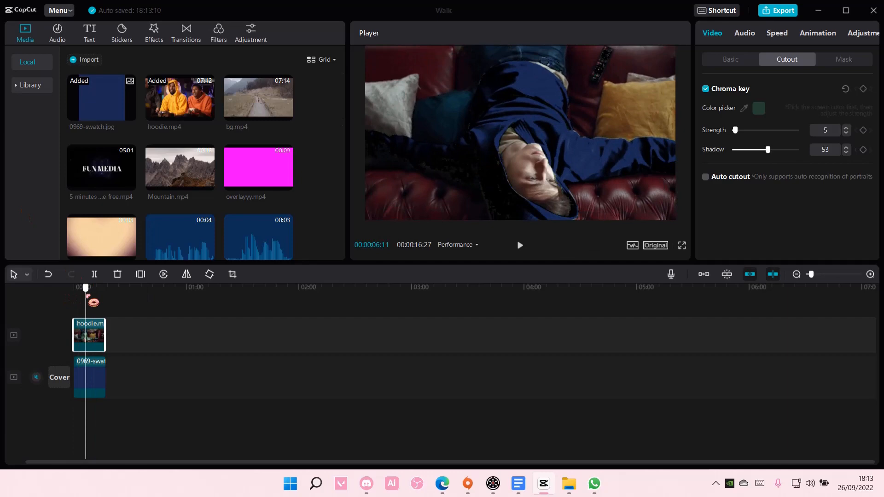
left_click_drag(766, 149, 750, 149)
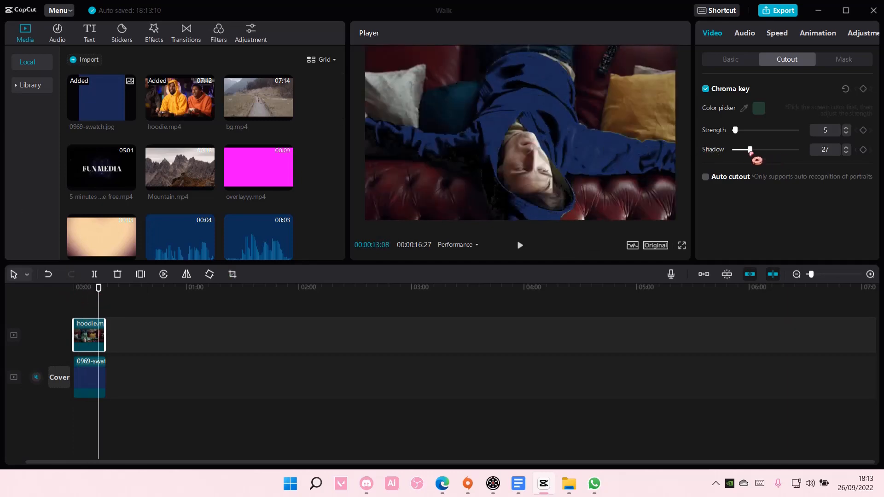
left_click_drag(751, 150, 748, 149)
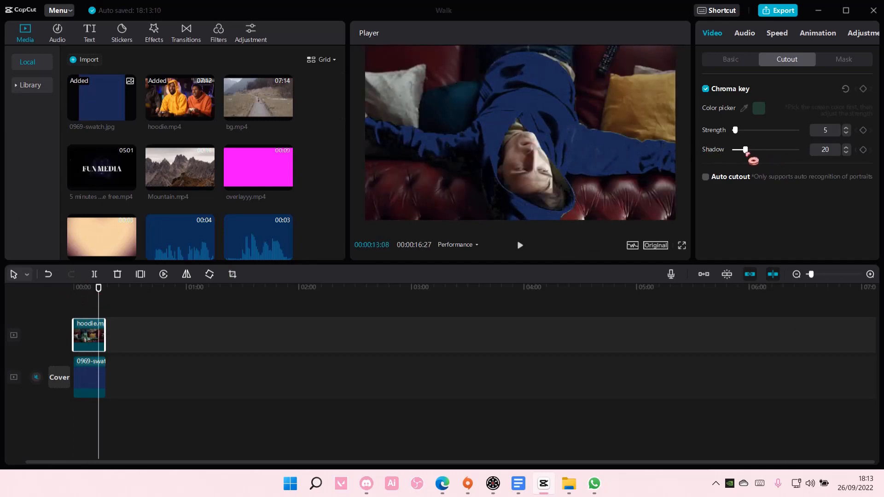
left_click_drag(747, 149, 759, 149)
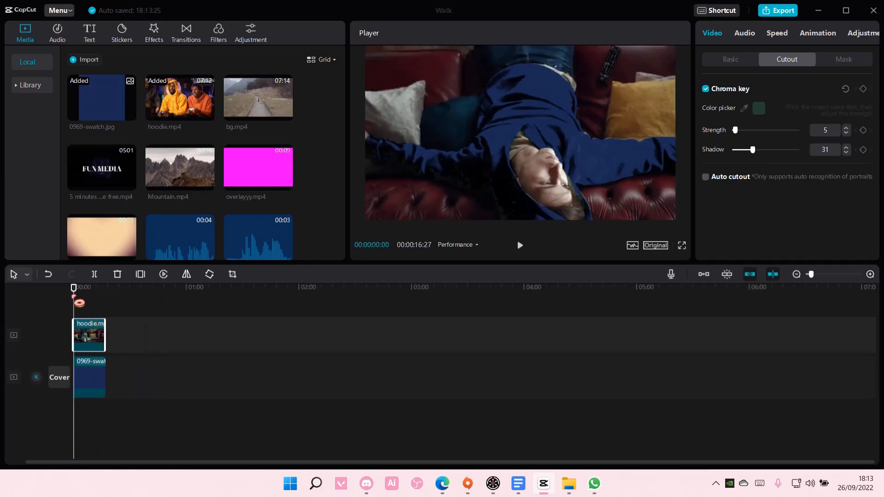
left_click(78, 287)
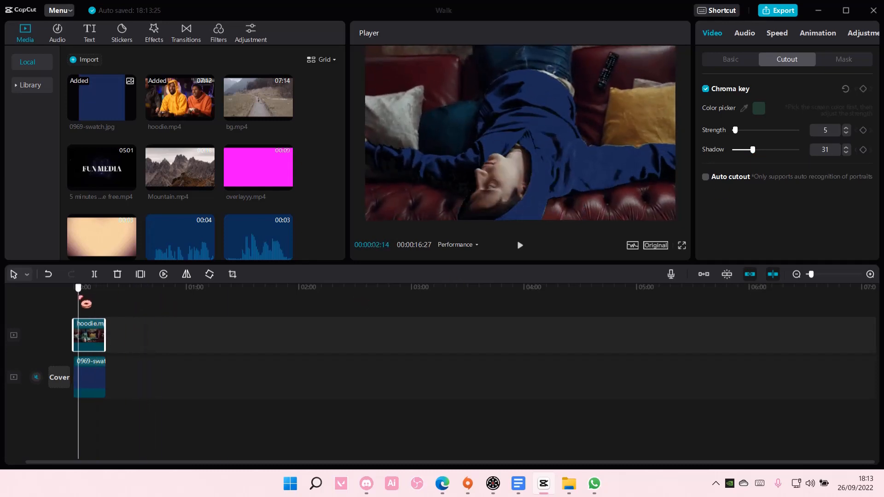
left_click(84, 287)
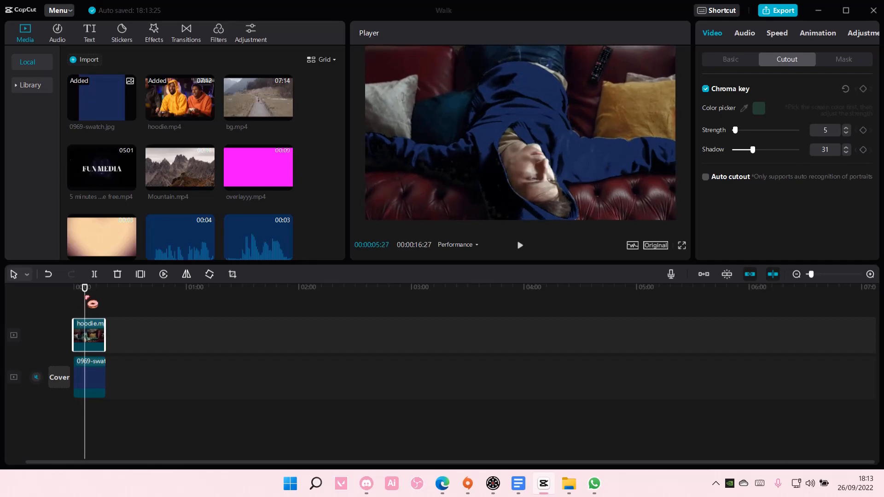